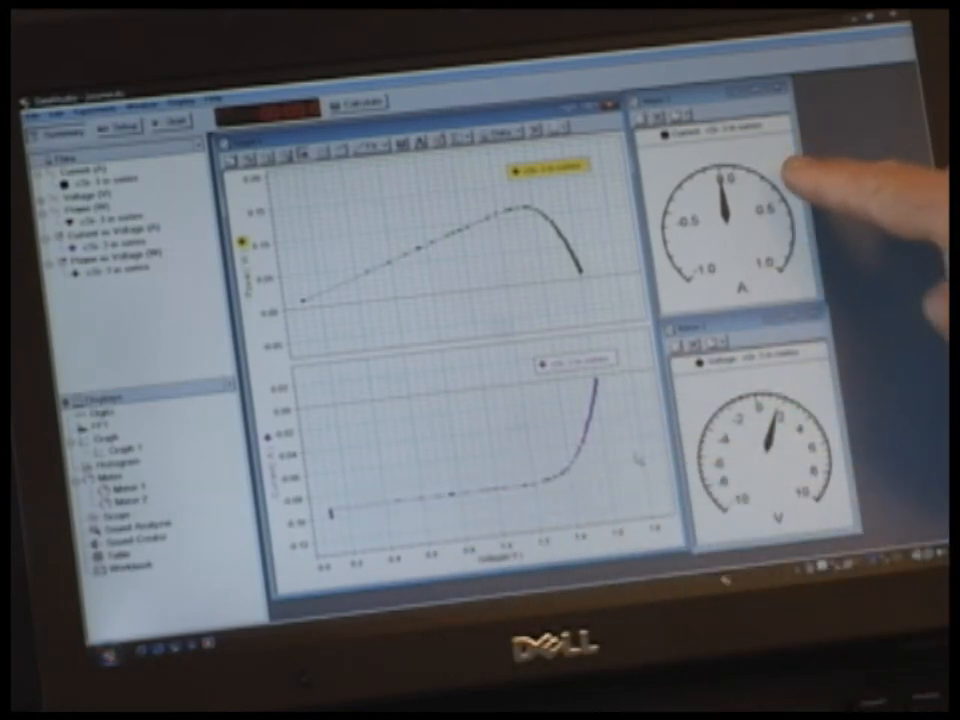
pyautogui.moveTo(820, 460)
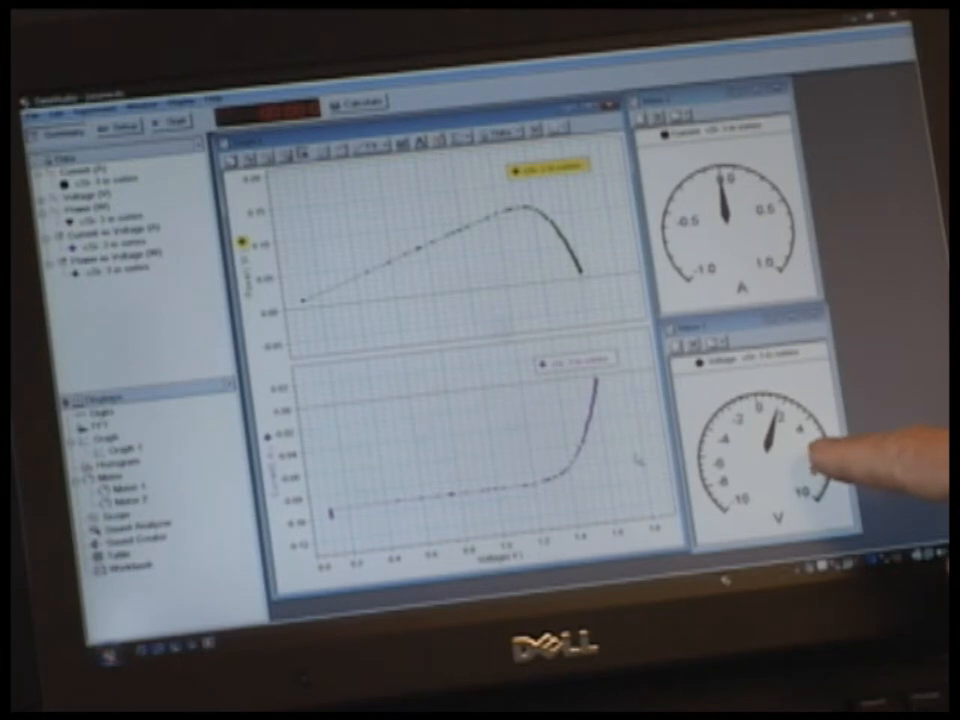